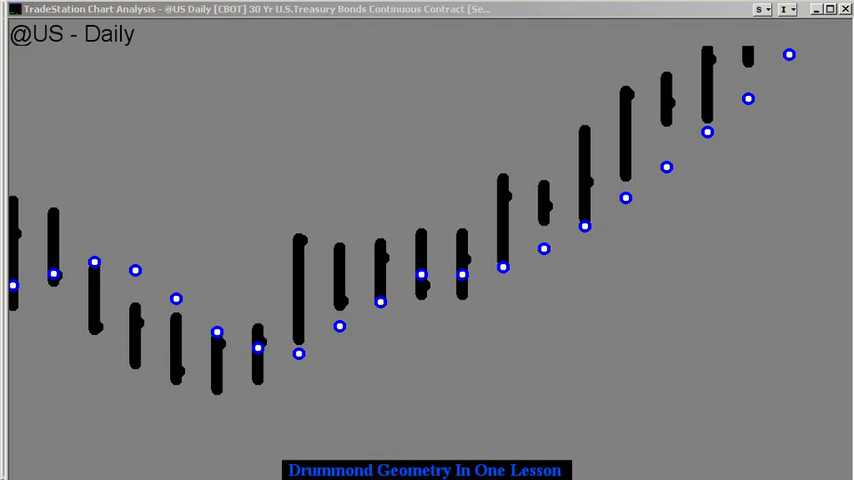
mouse_move(598, 448)
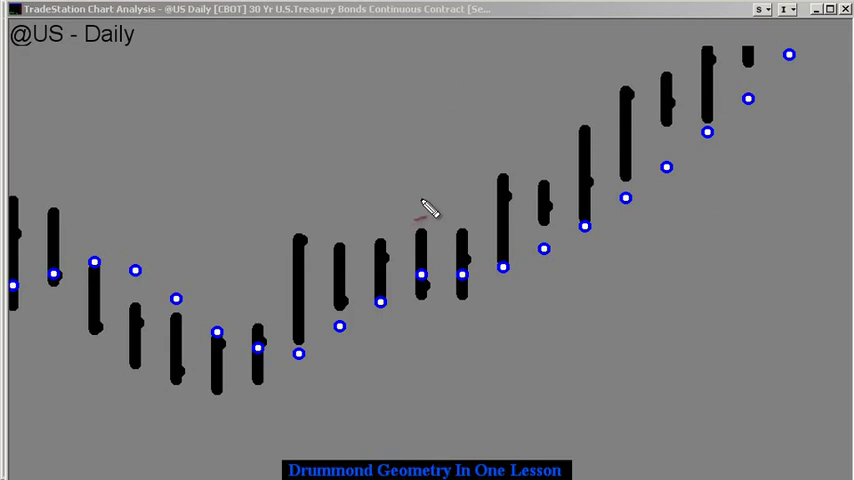
- Draw a red box around the three middle bars and their PLdots
drag(418, 200, 478, 330)
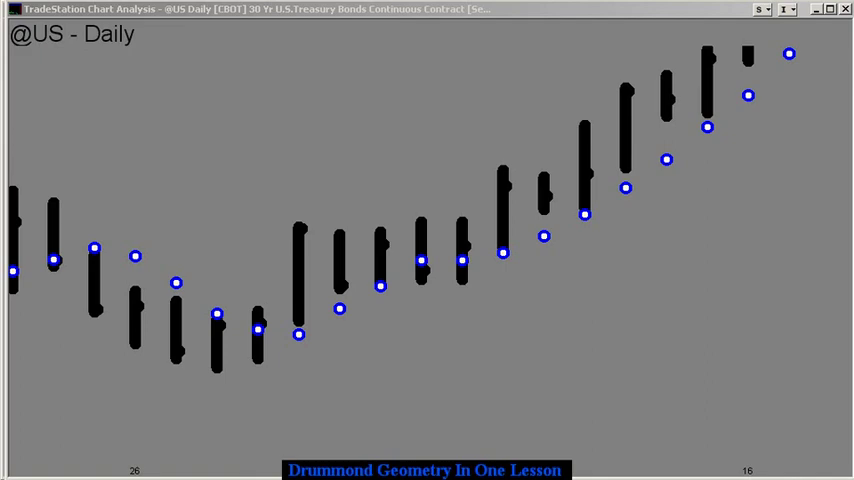
drag(362, 256, 456, 210)
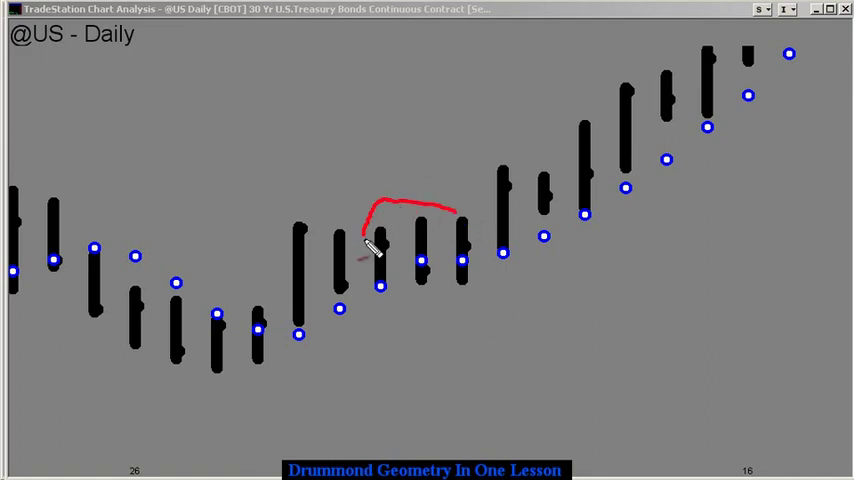
drag(370, 204, 480, 296)
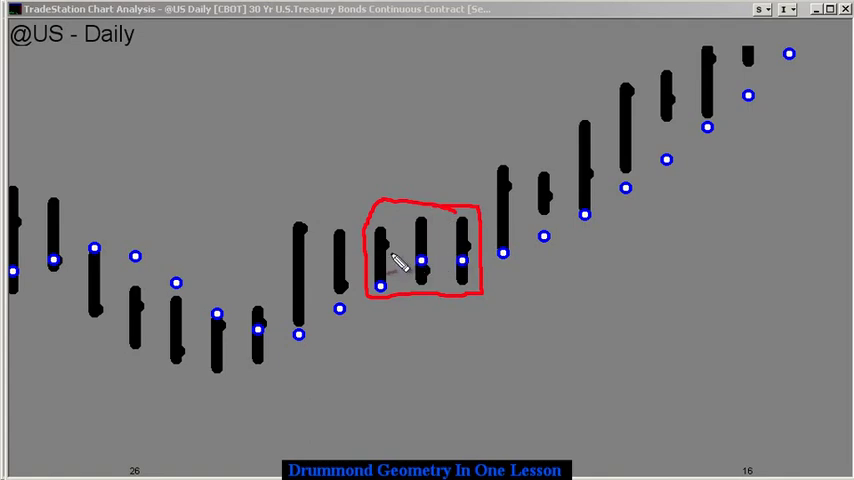
- Sketch a red line from the box and a red curve along the rising PLdots
drag(380, 258, 500, 256)
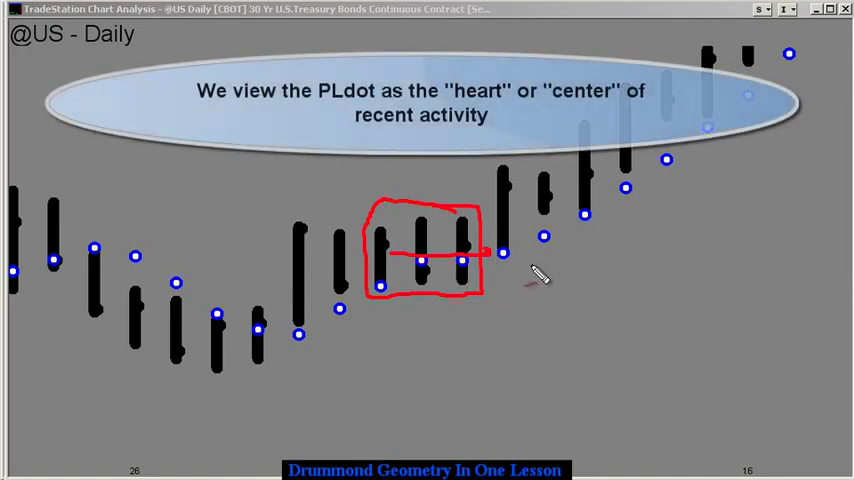
drag(536, 284, 760, 136)
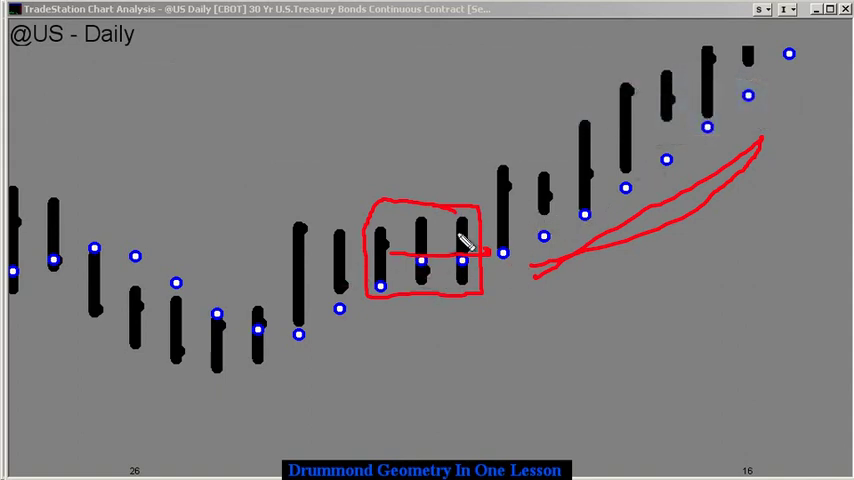
mouse_move(516, 336)
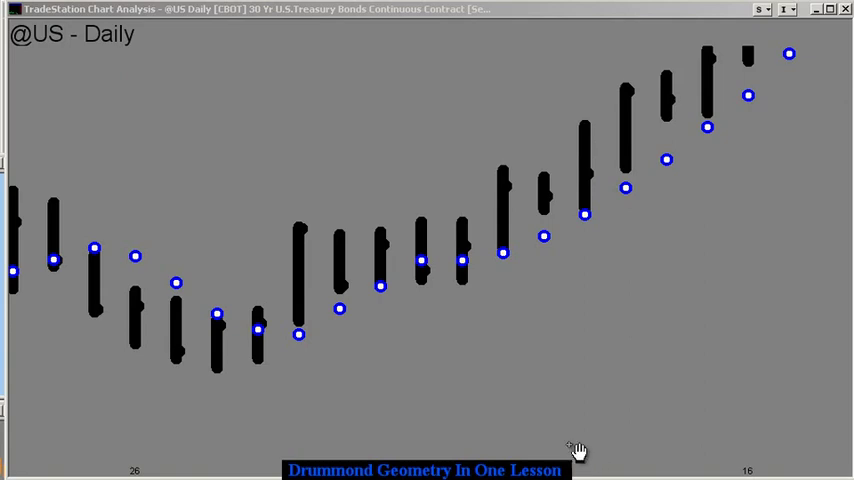
mouse_move(308, 298)
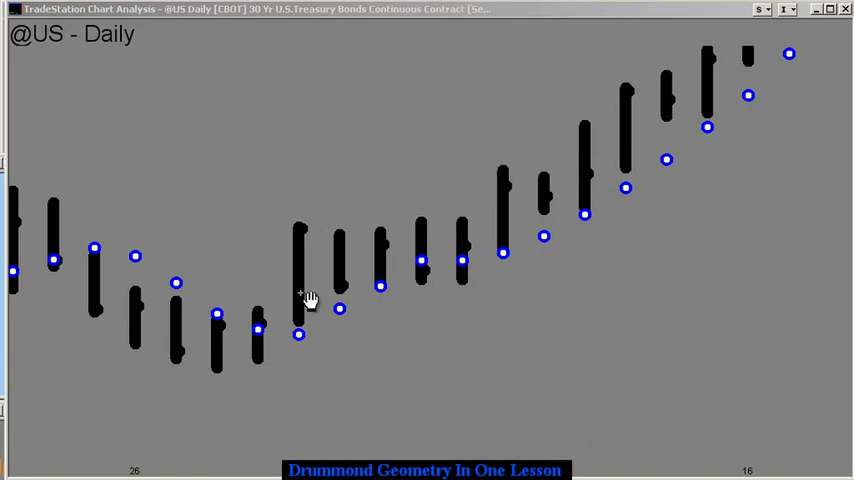
mouse_move(442, 252)
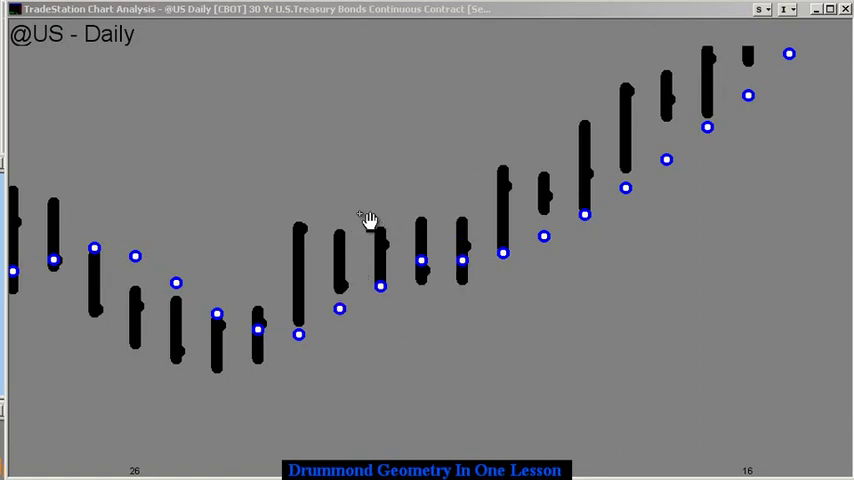
mouse_move(556, 100)
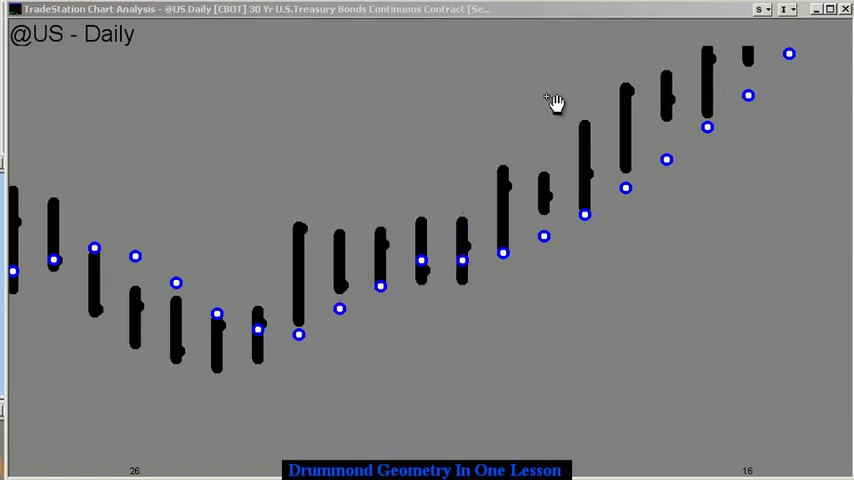